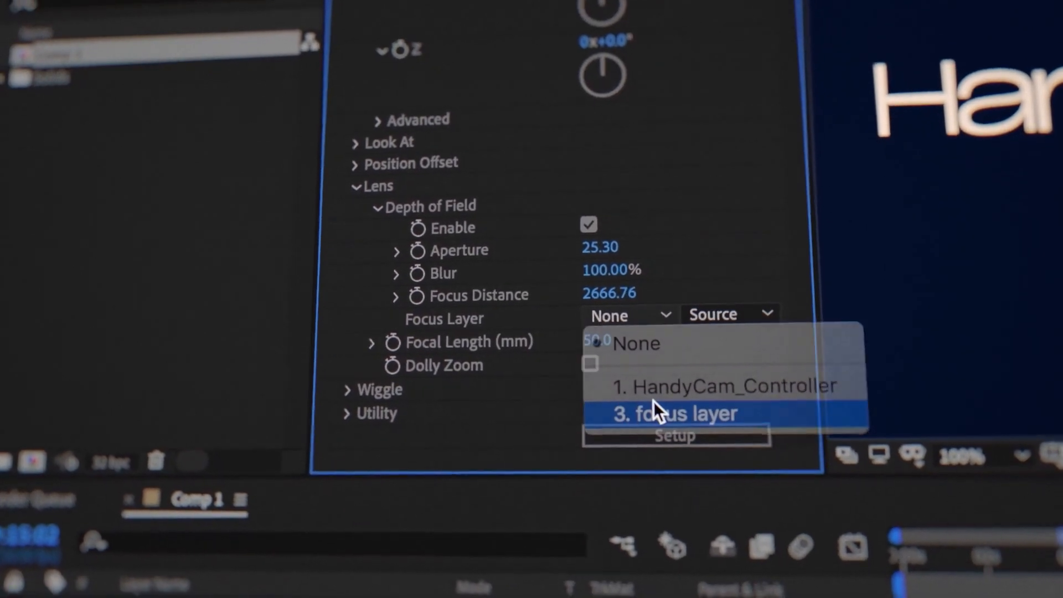
# Set the HandyCam Depth of Field Focus Layer to '3. focus layer'
pyautogui.click(674, 413)
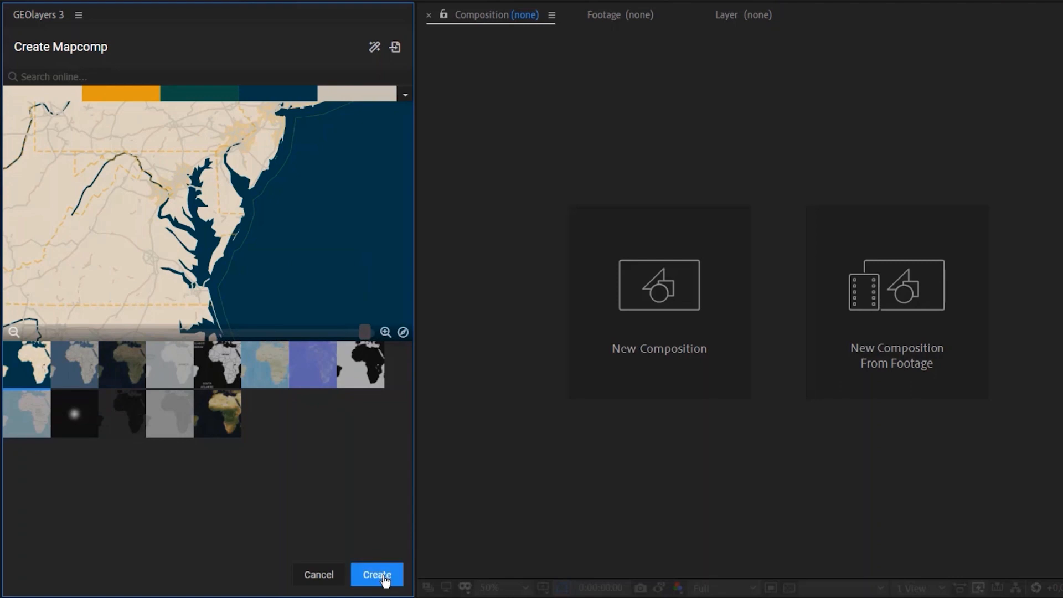
# Create the Mapcomp, draw the Lugano feature, and connect Madrid and Rome with a route
pyautogui.click(376, 574)
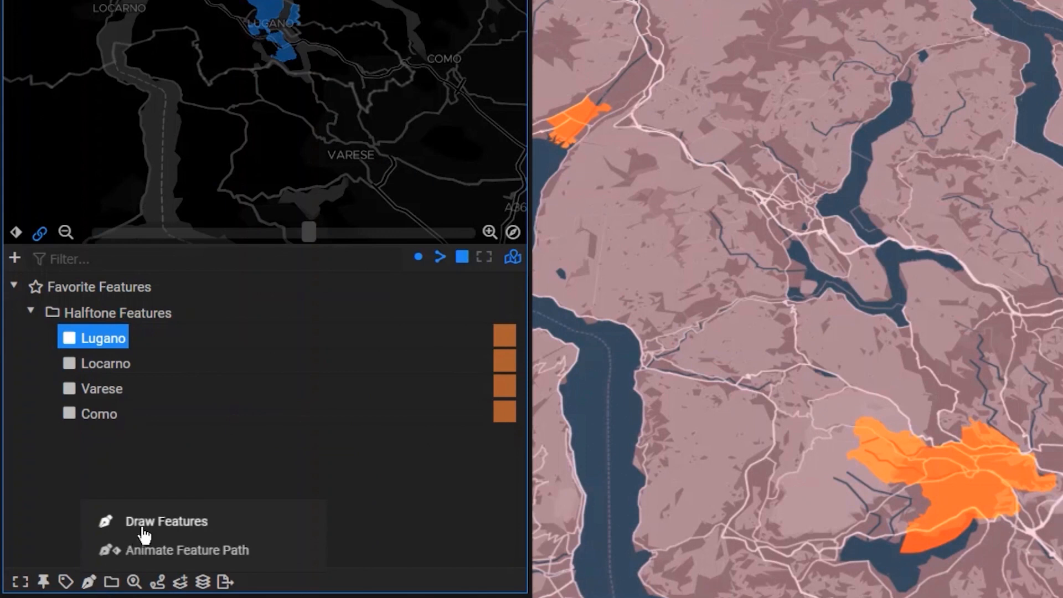
pyautogui.click(166, 521)
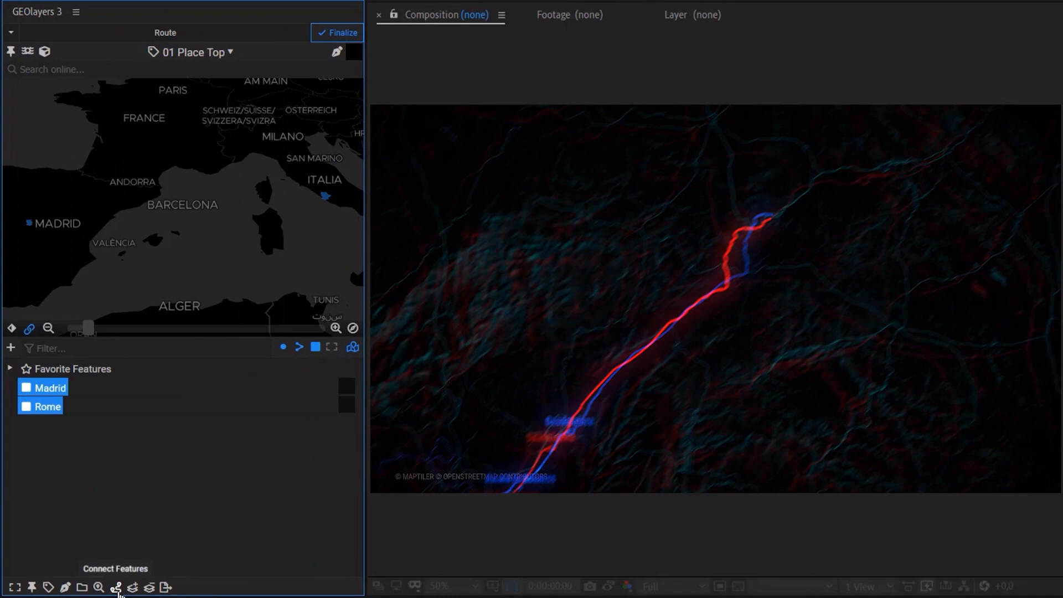
pyautogui.click(115, 587)
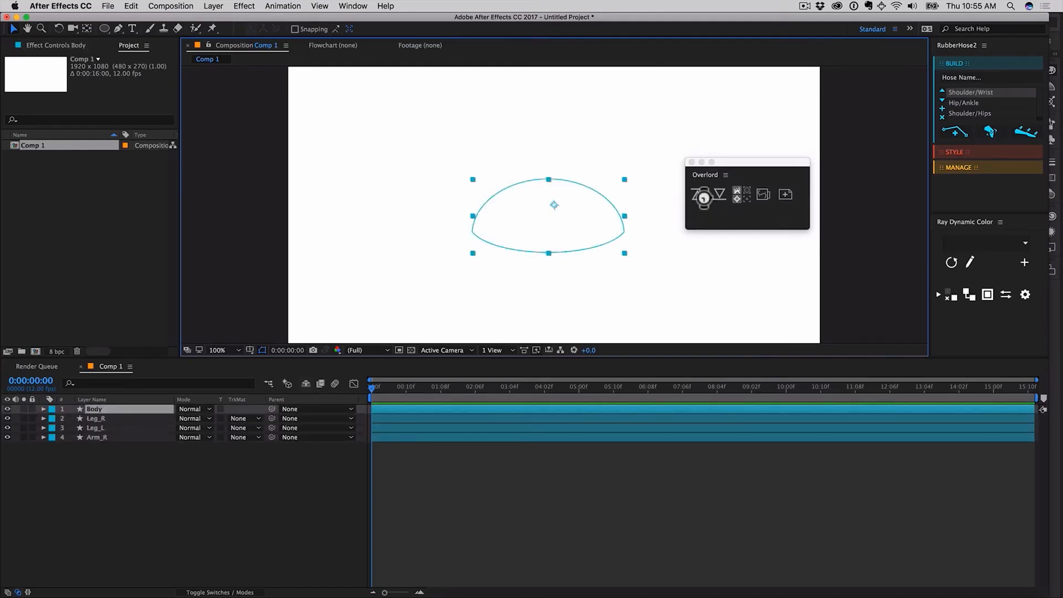
# Start an Overlord shape transfer between Illustrator and the character composition
pyautogui.click(697, 195)
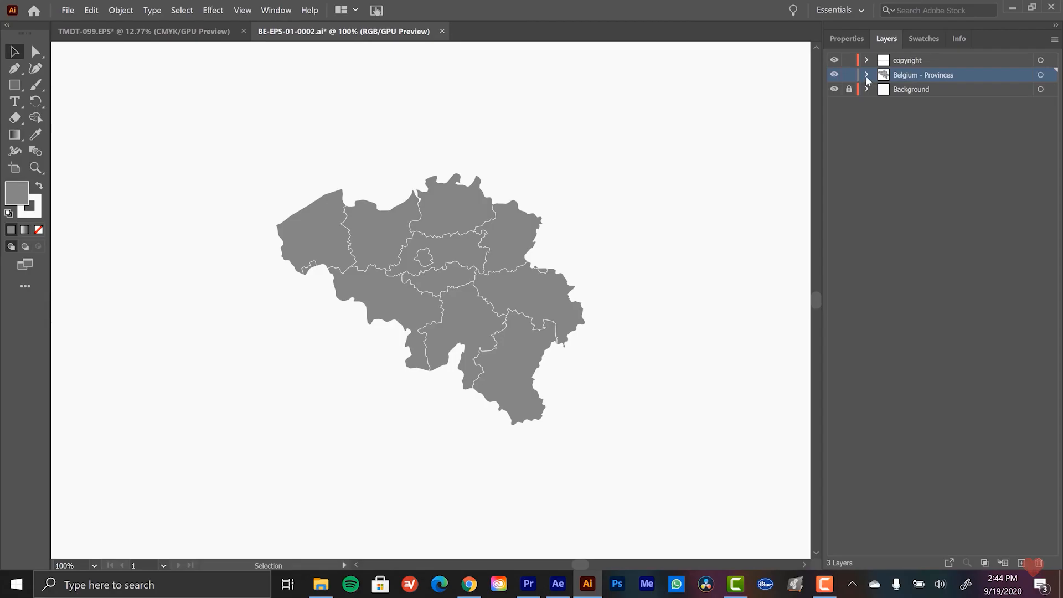
# Expand the Belgium - Provinces layer to show its individual province shapes
pyautogui.click(866, 74)
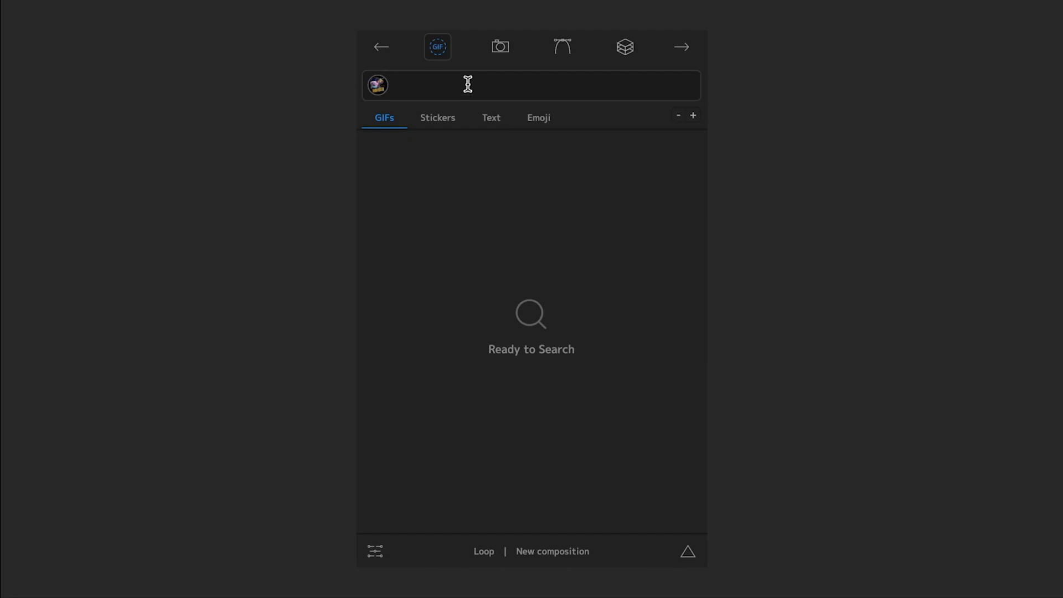
# Search GIFs, look up 'amazing' text stickers, then browse the Weather emoji and icon set
pyautogui.write('search')
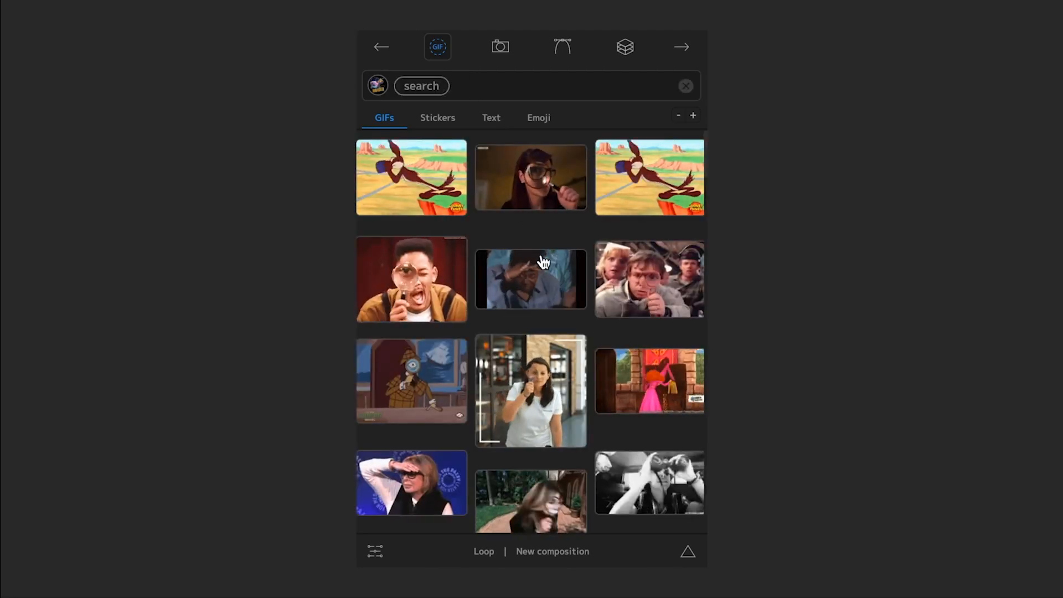
pyautogui.scroll(-3)
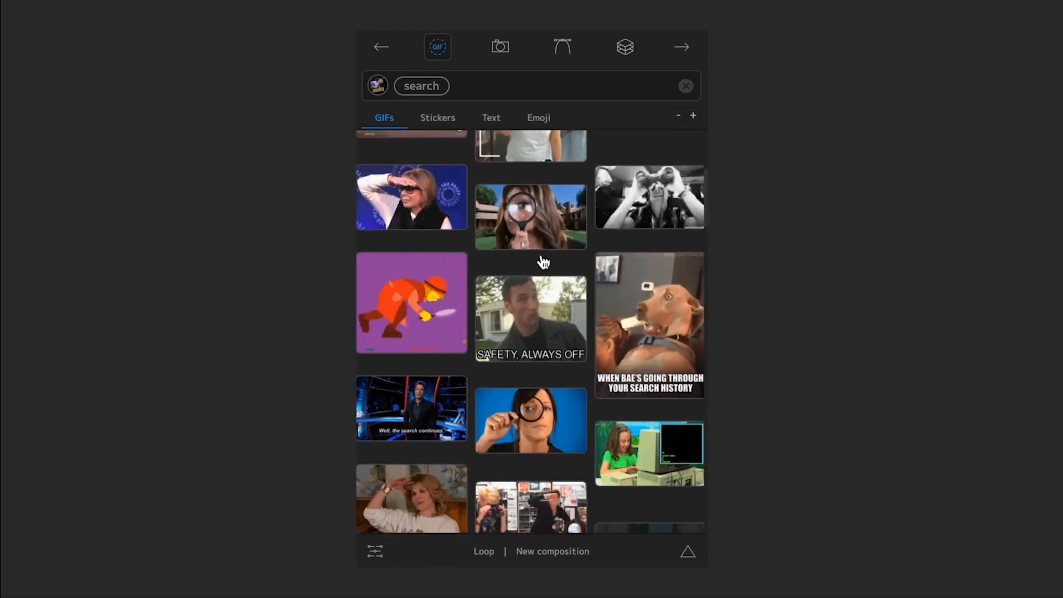
pyautogui.write('amazing')
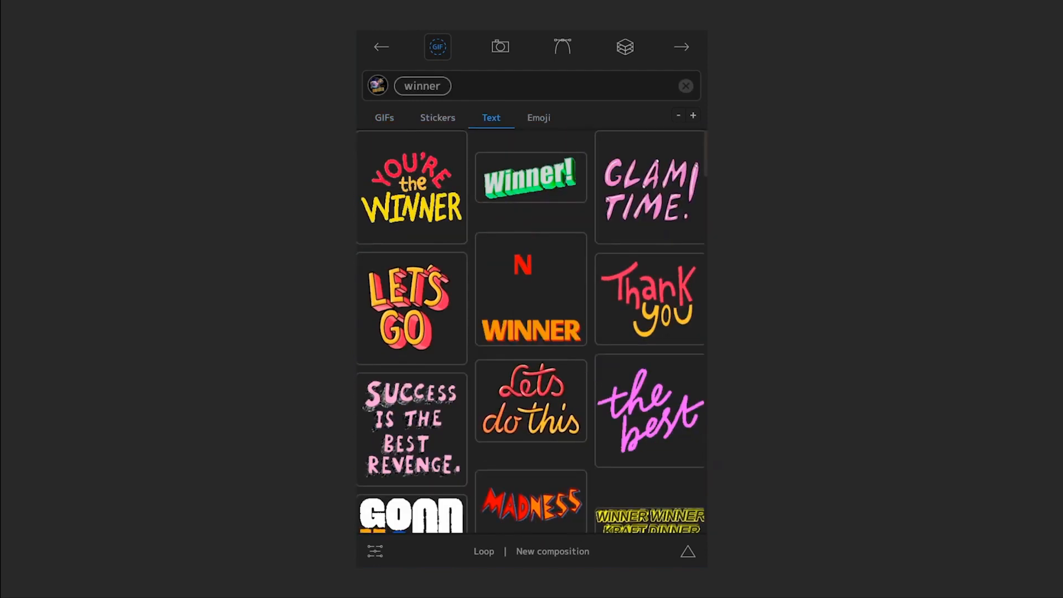
pyautogui.click(562, 47)
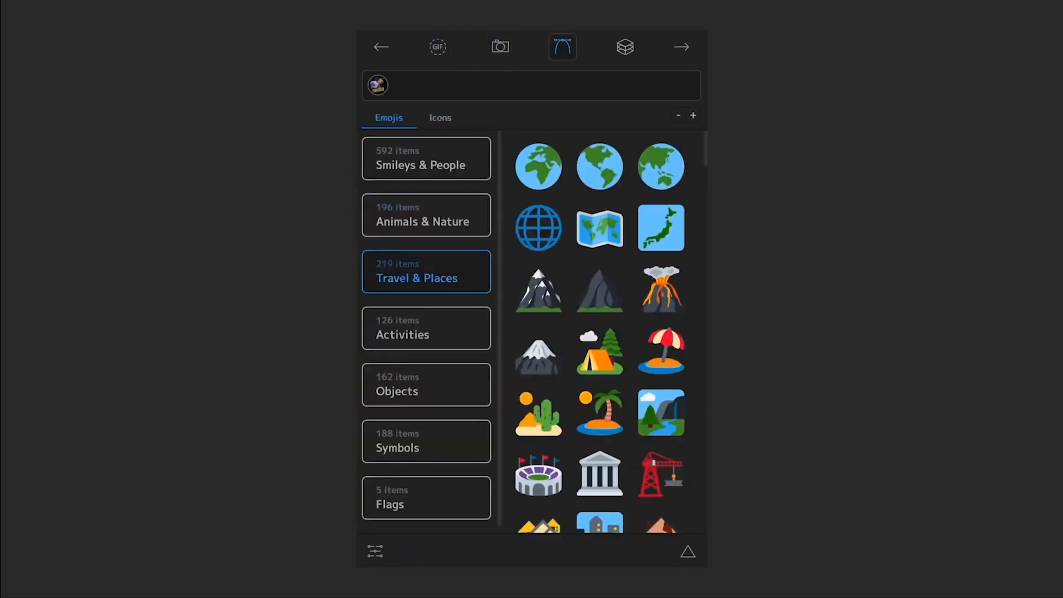
pyautogui.click(439, 118)
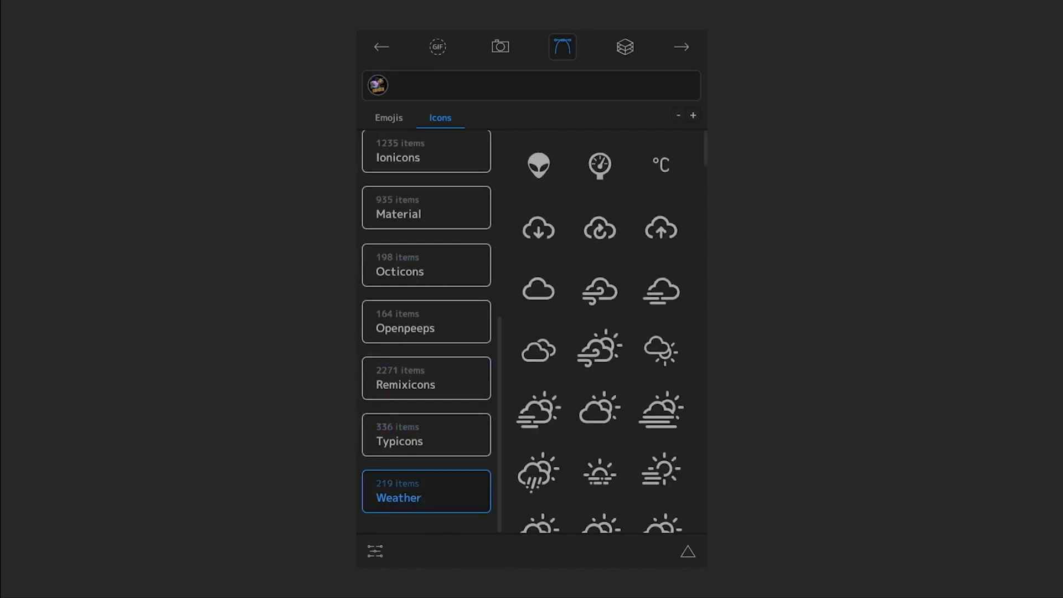
# Import a reaction GIF into the project, clear the results and start a lightning search
pyautogui.click(438, 46)
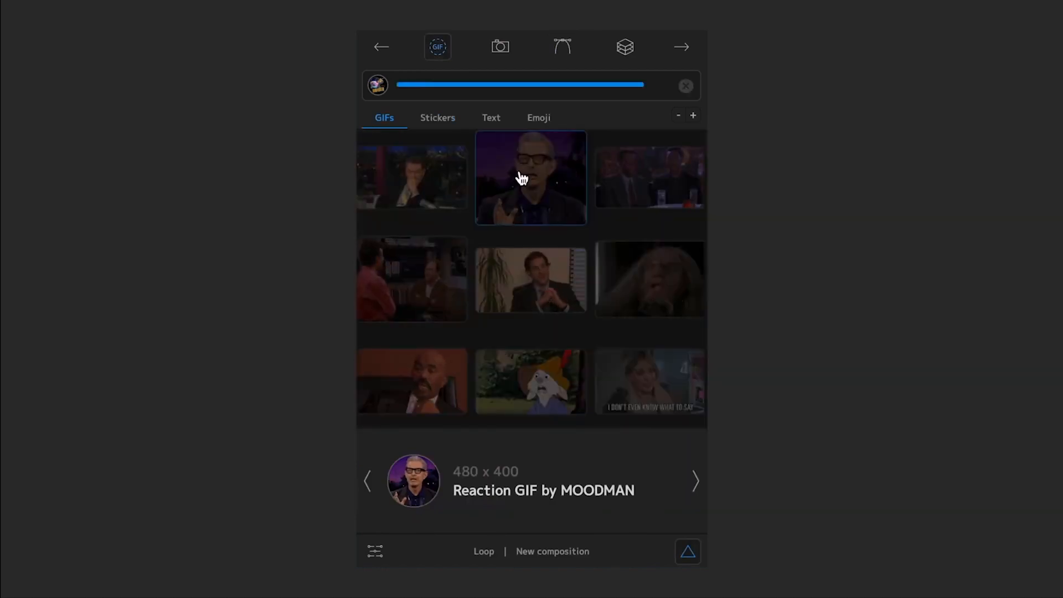
pyautogui.click(530, 177)
pyautogui.write('lightnin')
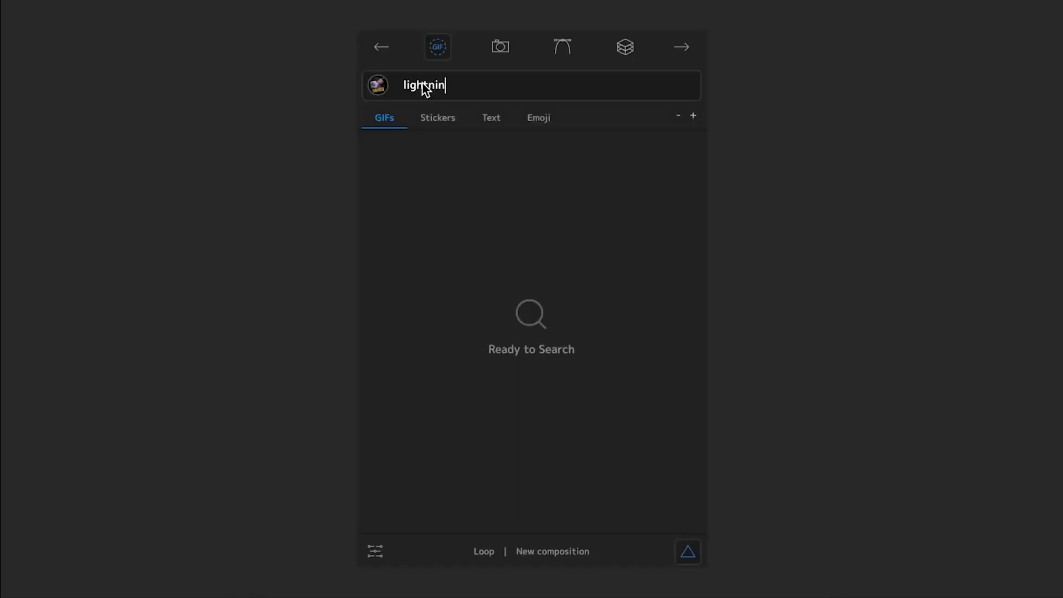
pyautogui.click(501, 47)
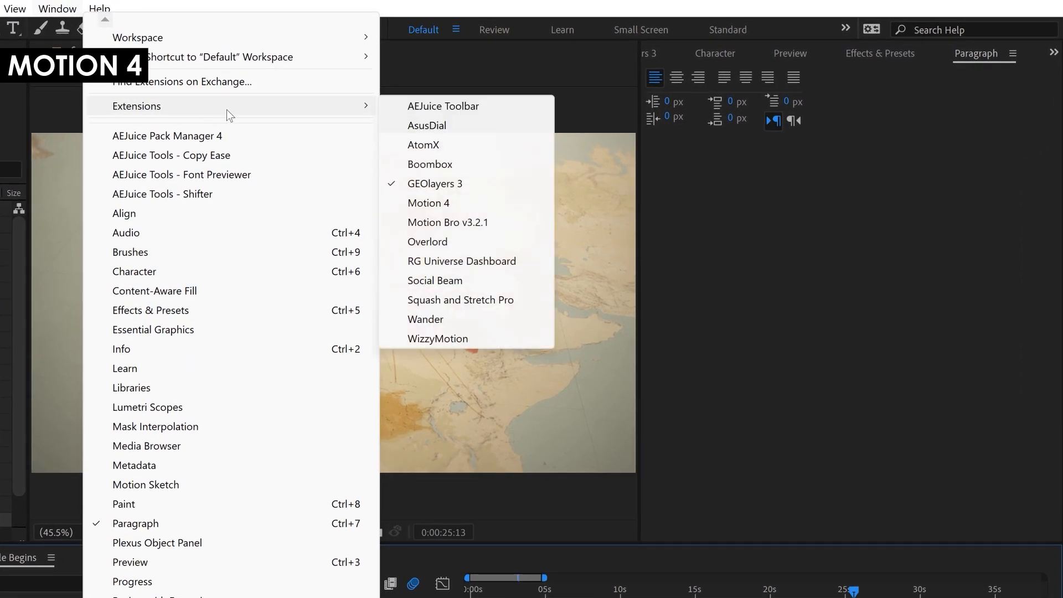
# Launch Motion 4 from Extensions and view its colour tools and saved palettes
pyautogui.click(429, 203)
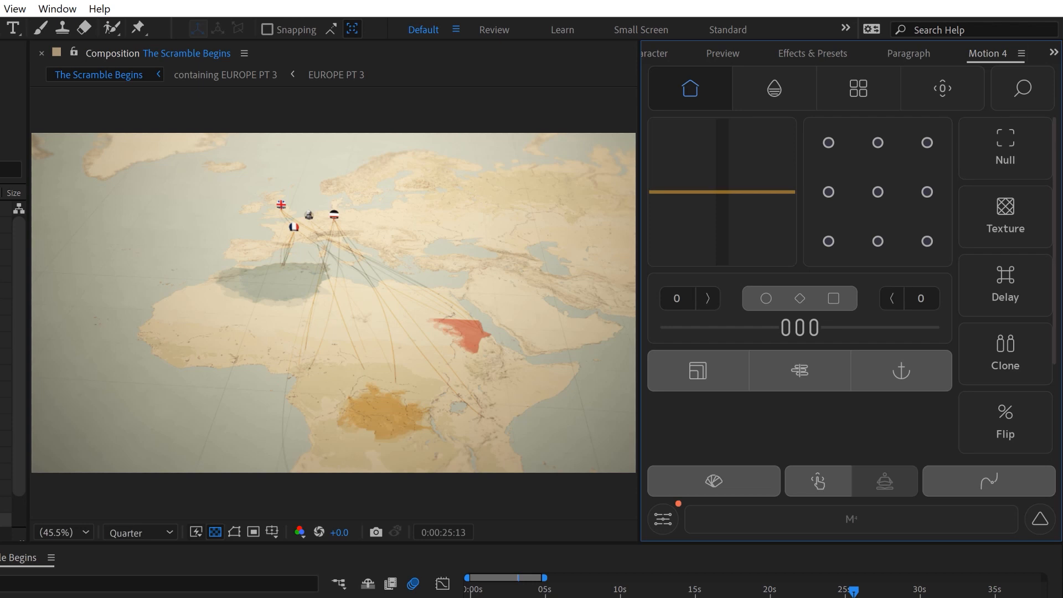
pyautogui.click(774, 89)
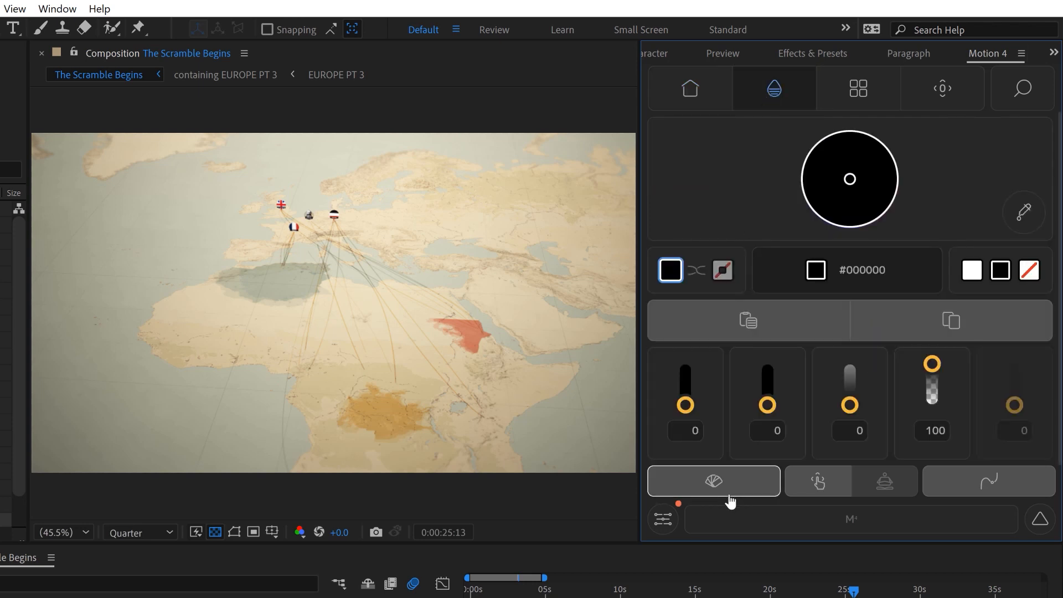
pyautogui.click(712, 480)
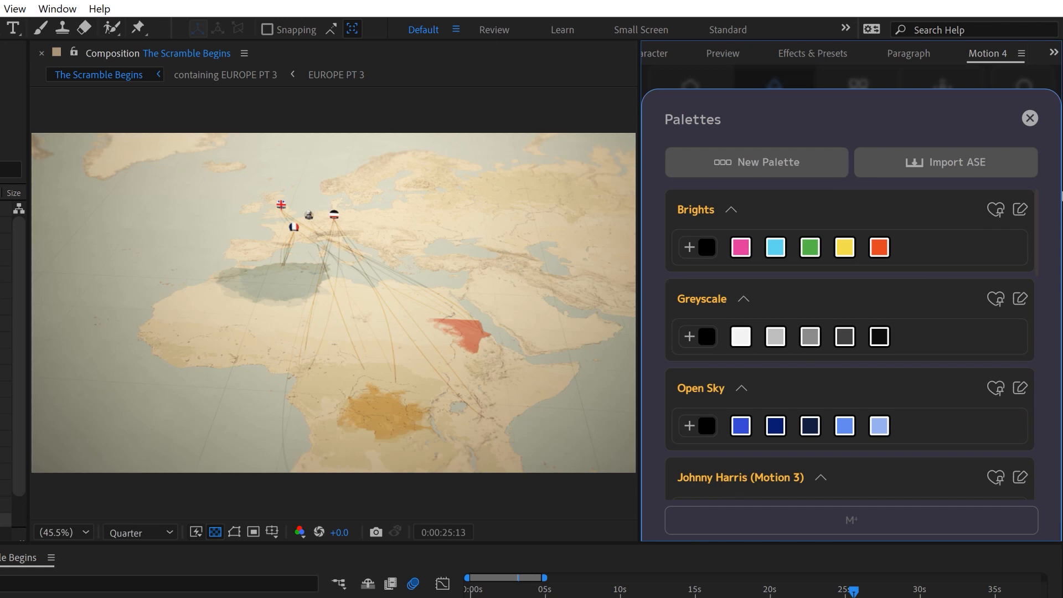
pyautogui.moveTo(1013, 324)
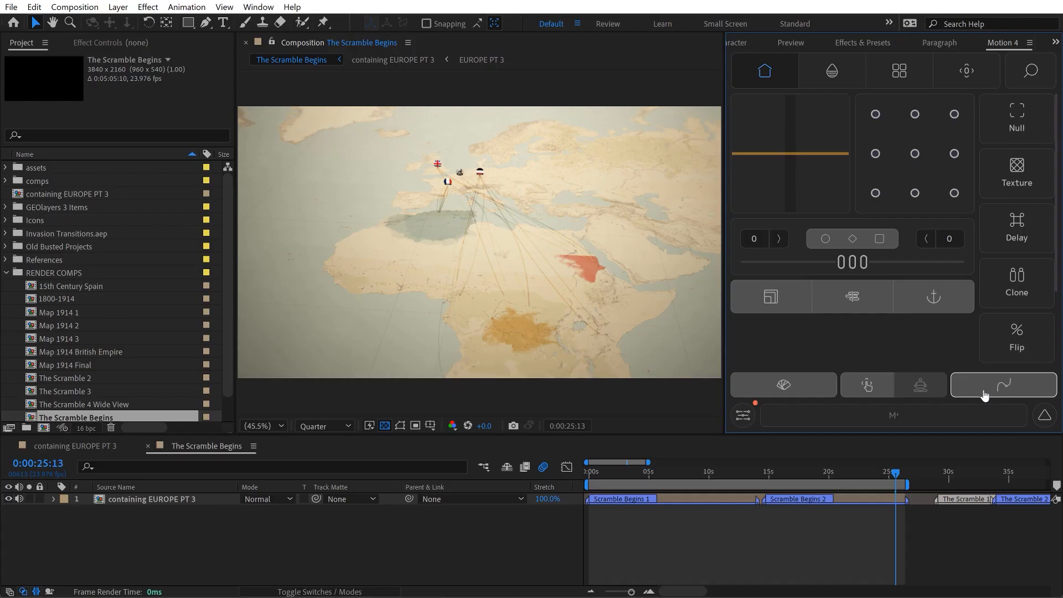
pyautogui.click(1002, 384)
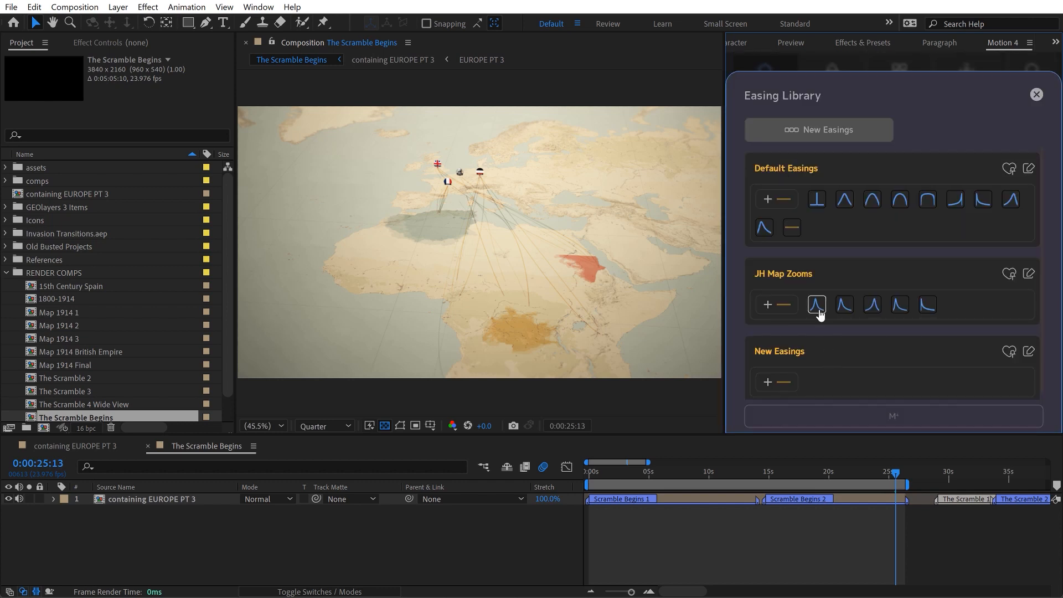
pyautogui.moveTo(844, 303)
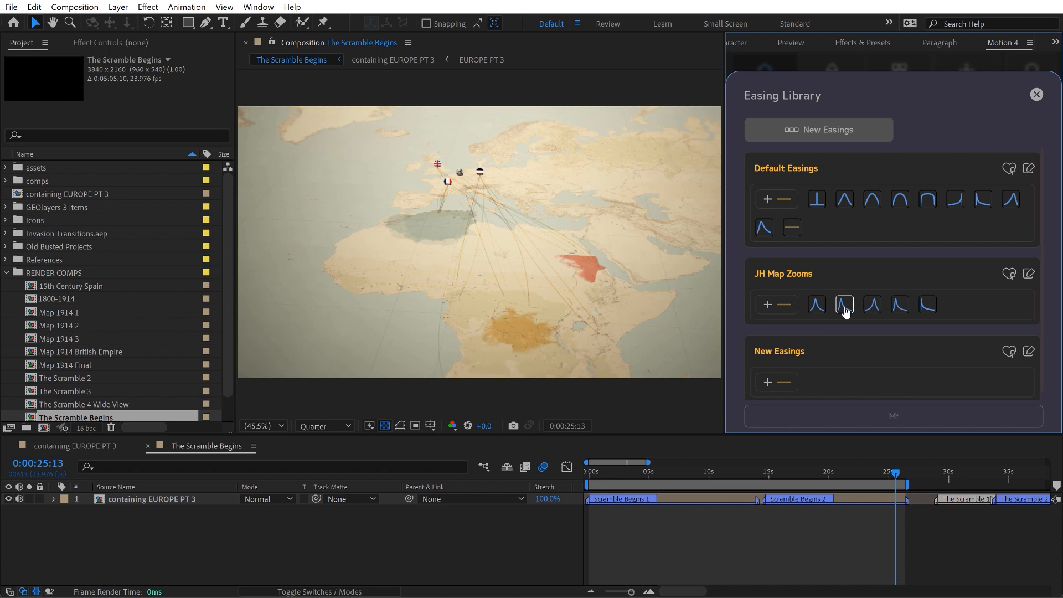
# Apply a JH Map Zooms easing curve, filter to new tools, and switch to layer groups
pyautogui.click(898, 70)
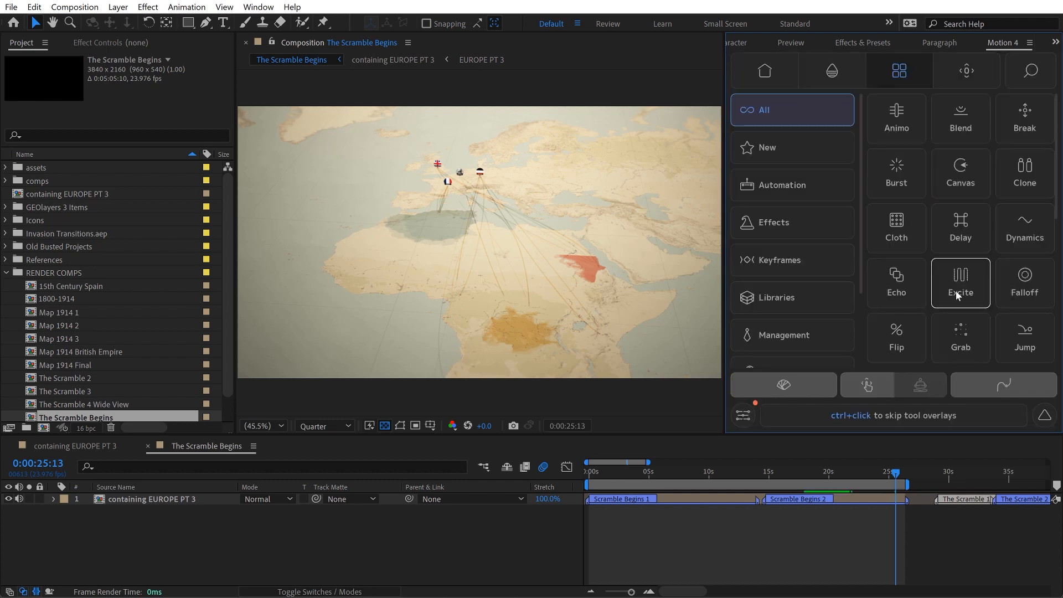
pyautogui.click(766, 147)
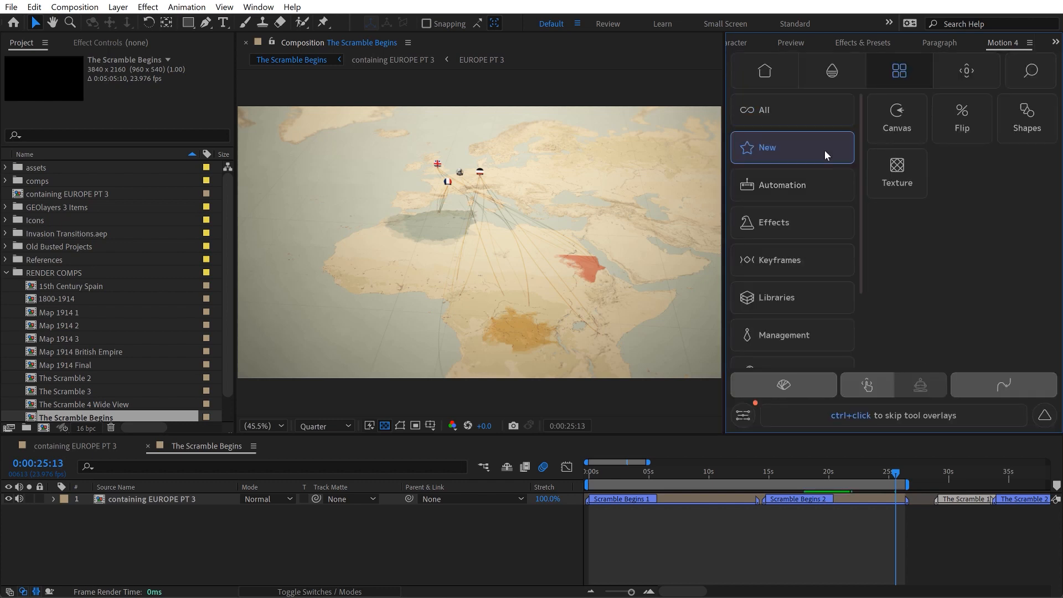
pyautogui.click(783, 185)
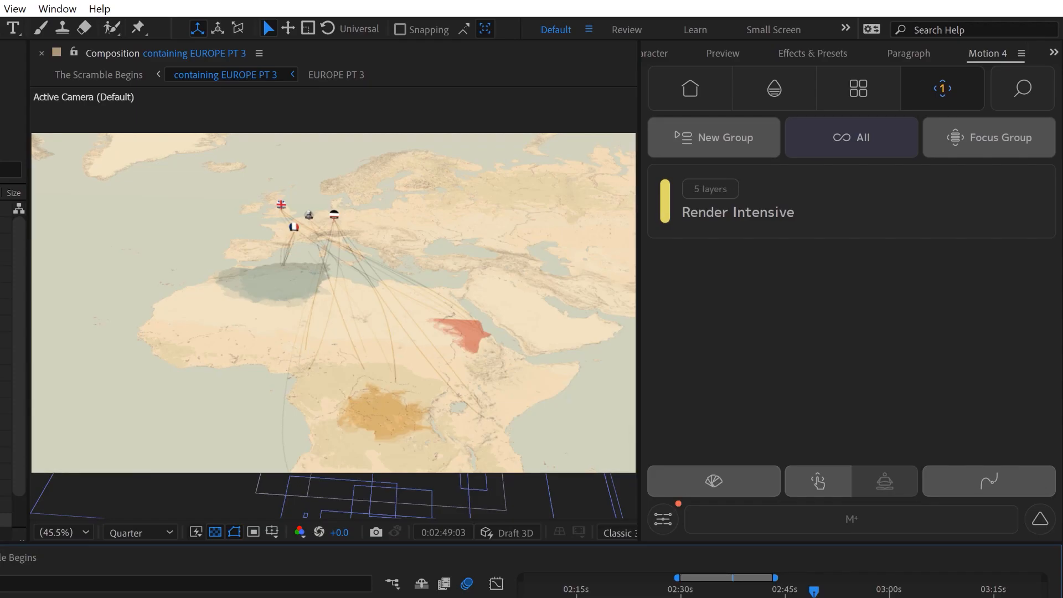
pyautogui.moveTo(832, 233)
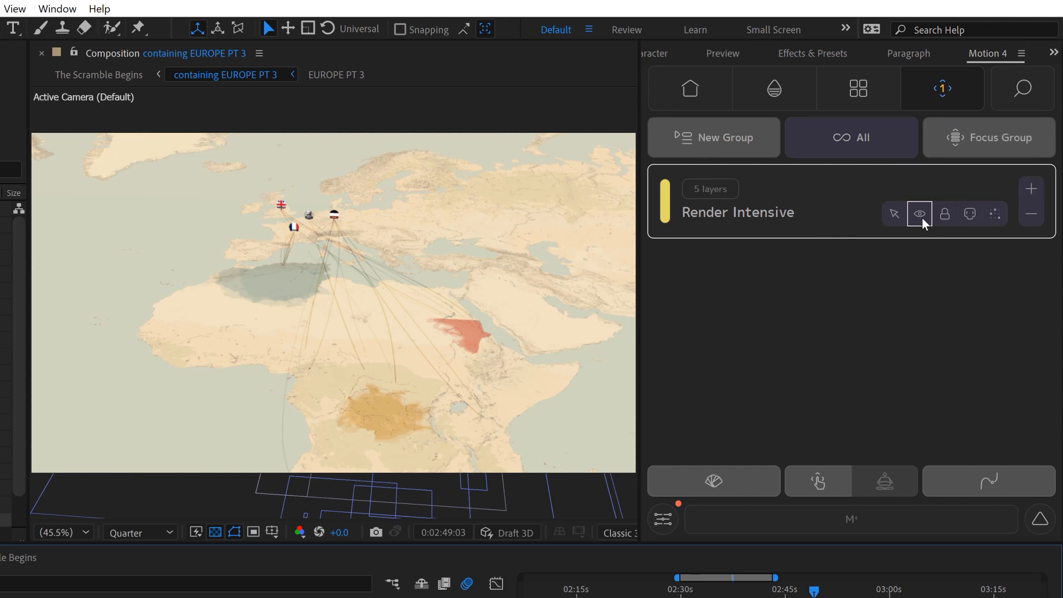
# Toggle shy on the five layers of the Render Intensive group
pyautogui.click(919, 212)
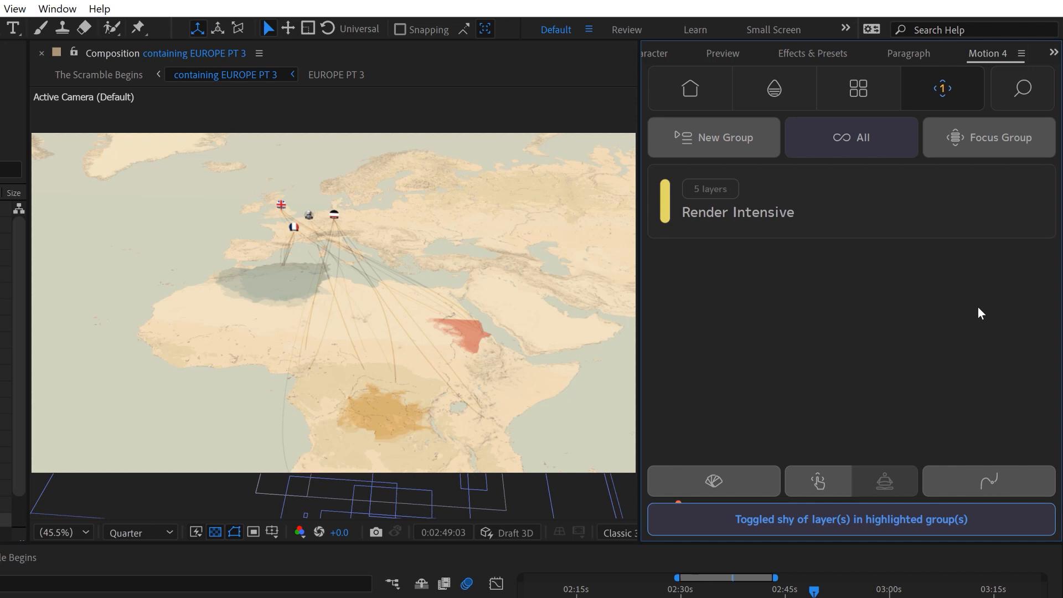
pyautogui.moveTo(718, 420)
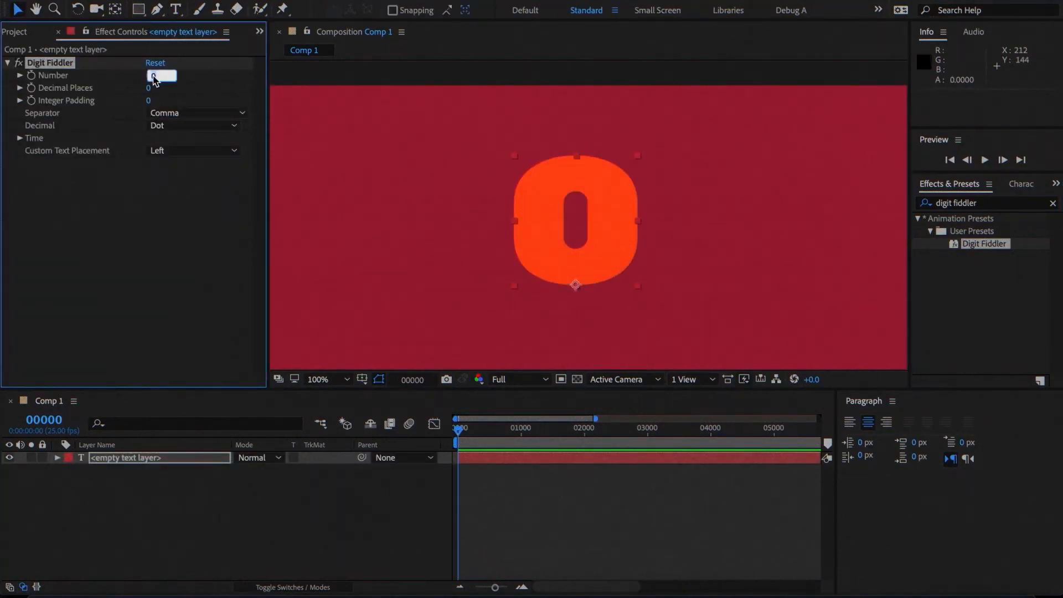
# Set the Digit Fiddler number, 2 decimal places, integer padding 4 and dollar sign on the right
pyautogui.write('3.14')
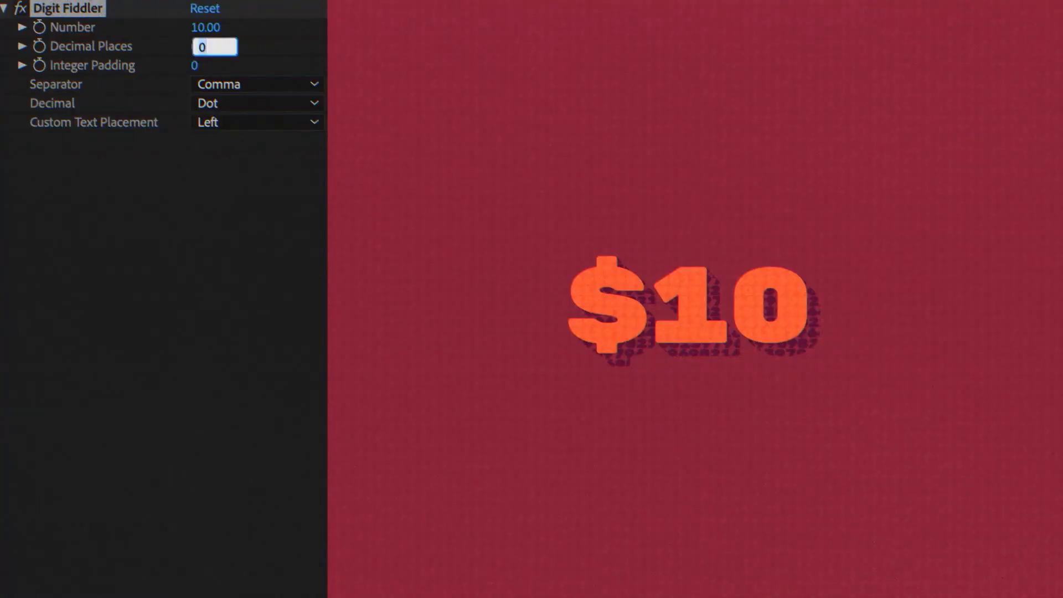
pyautogui.write('2')
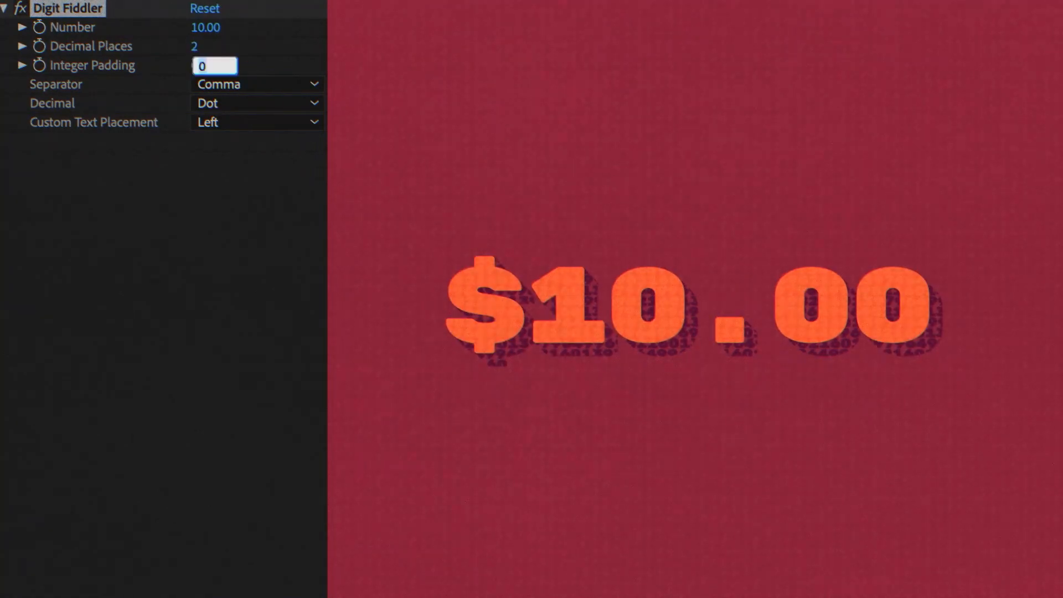
pyautogui.write('4')
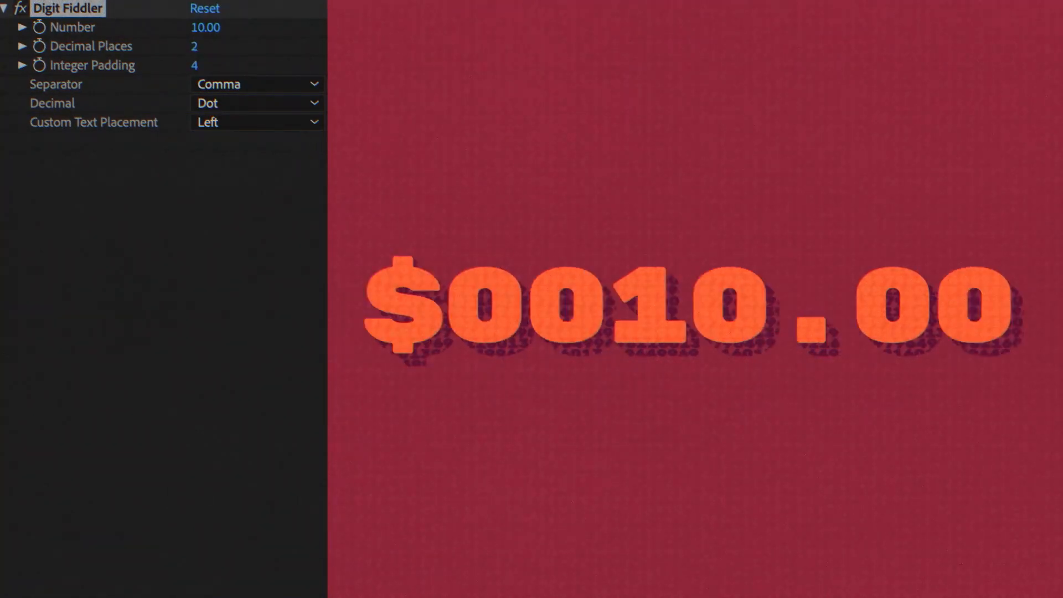
pyautogui.click(256, 122)
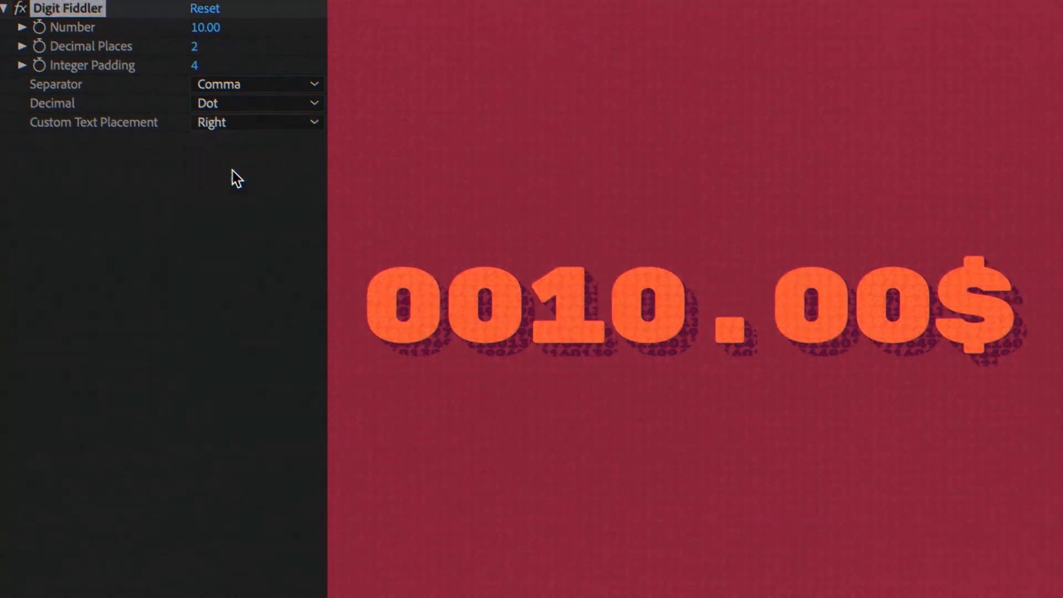